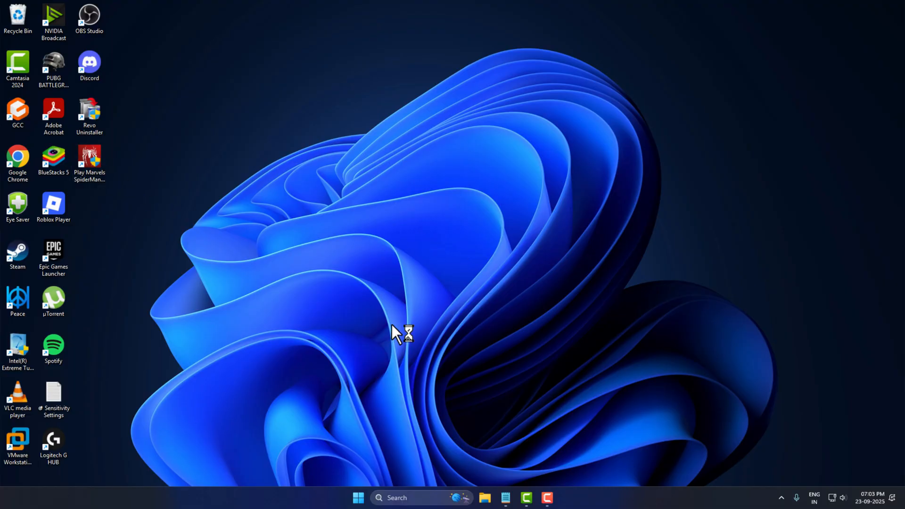
# - Start the Spider-Man launcher from the desktop shortcut and enter its Settings
pyautogui.doubleClick(89, 161)
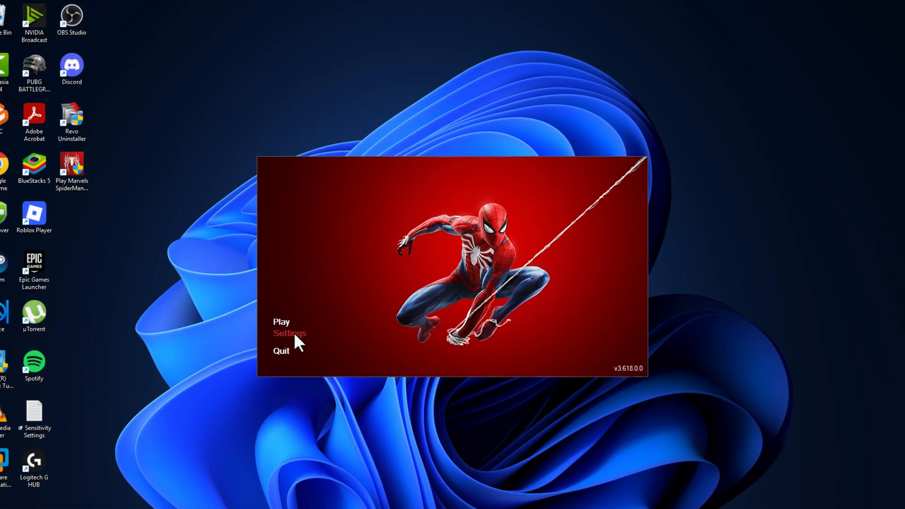
pyautogui.click(289, 333)
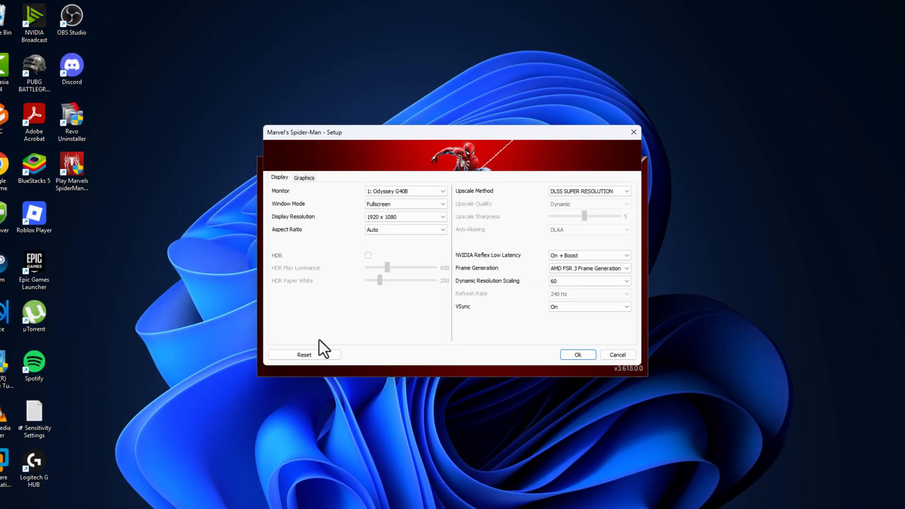
# - Keep Fullscreen window mode, set resolution 1280 x 720 and upscale method AMD FSR 3
pyautogui.click(404, 204)
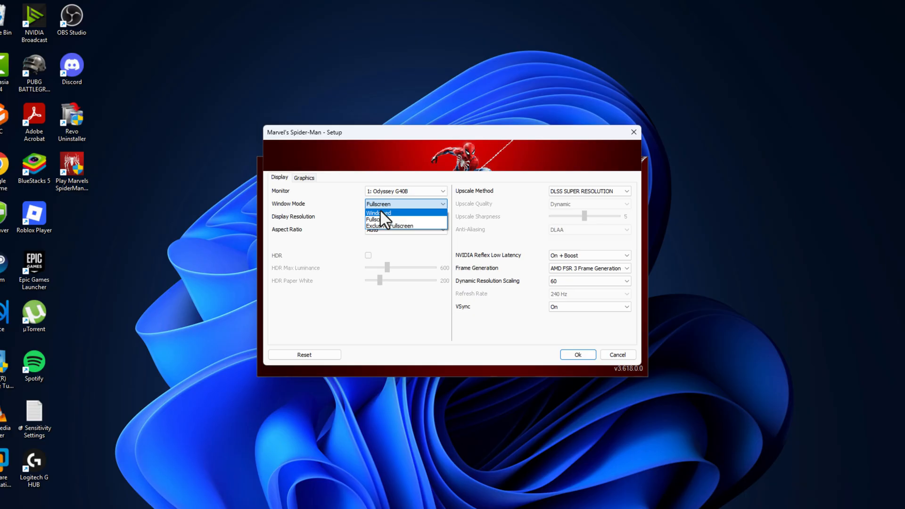
pyautogui.click(378, 213)
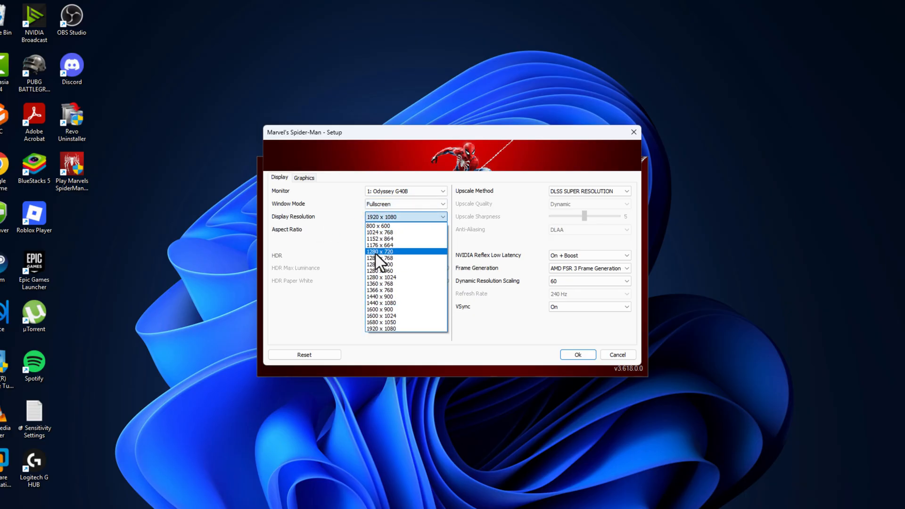
pyautogui.click(379, 250)
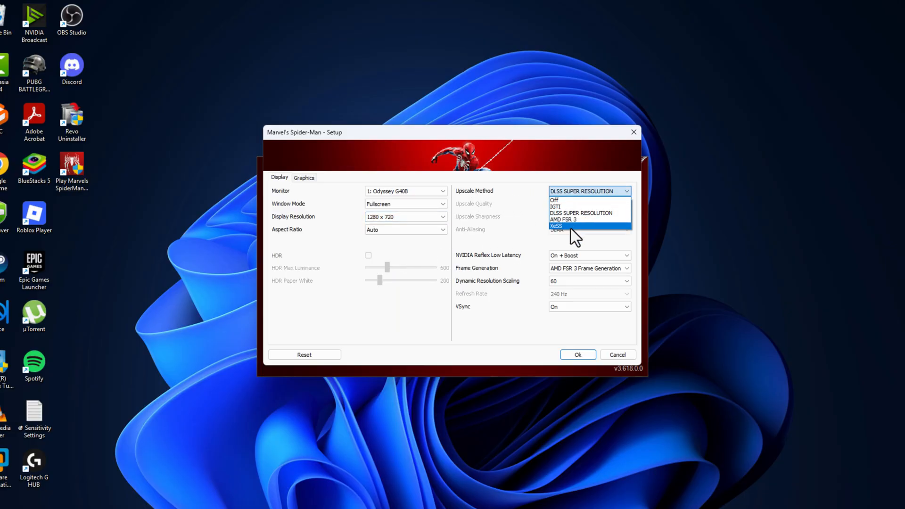
pyautogui.click(585, 219)
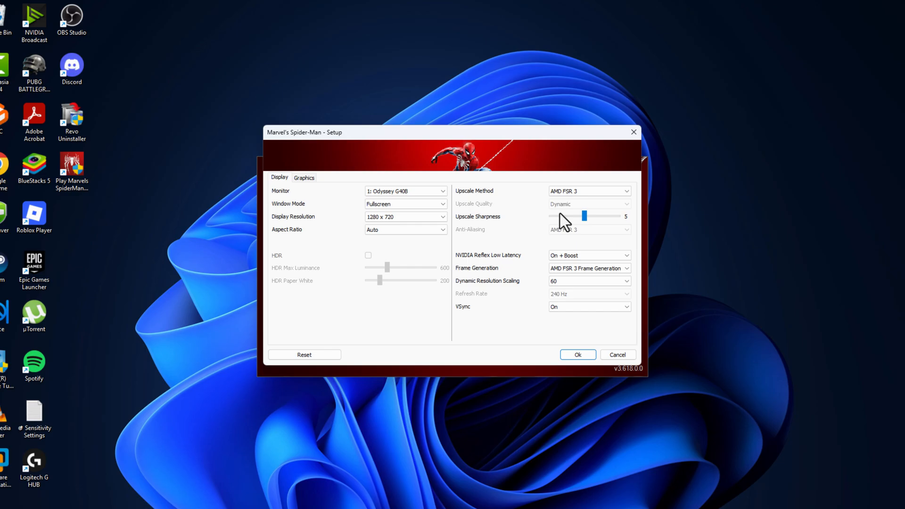
pyautogui.moveTo(549, 264)
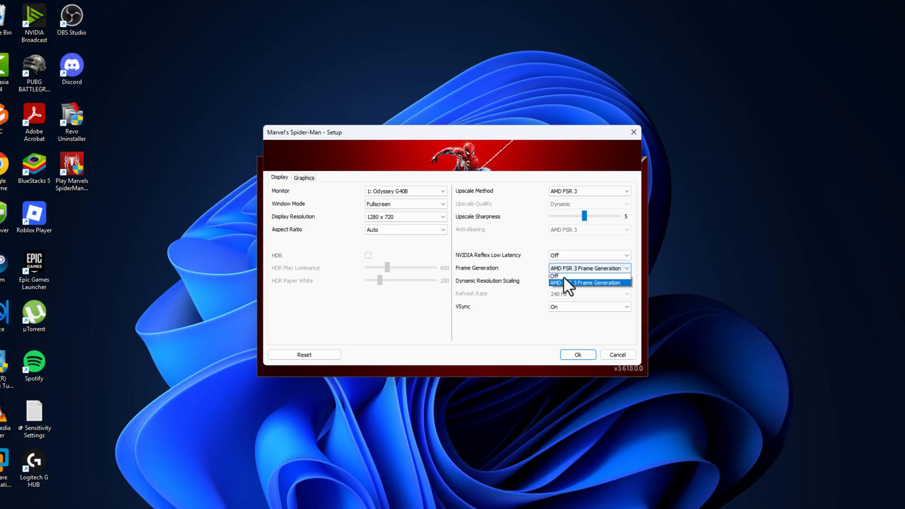
# - Turn frame generation off, set upscale quality to Performance and disable VSync
pyautogui.click(555, 276)
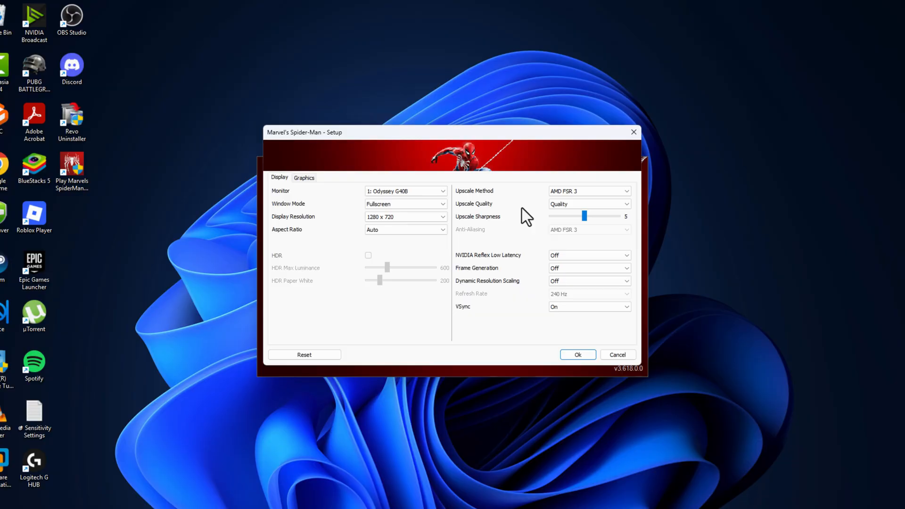
pyautogui.click(588, 204)
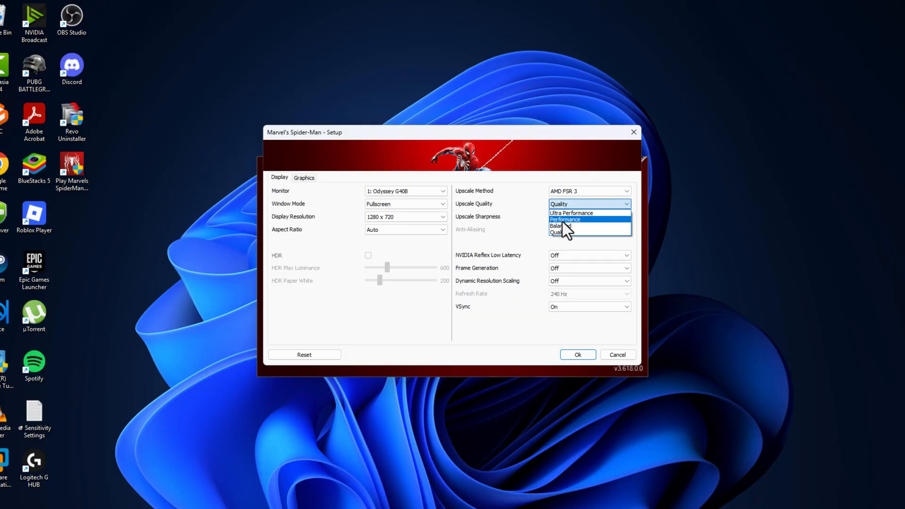
pyautogui.click(564, 220)
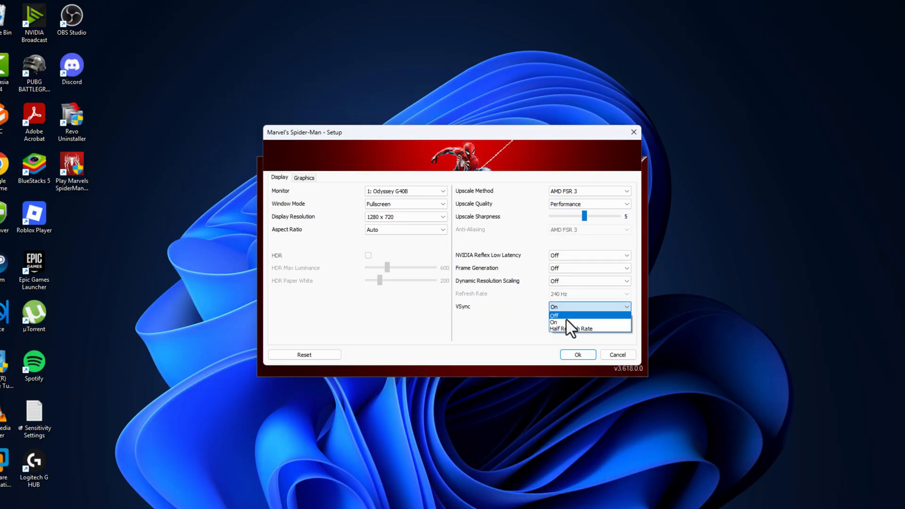
pyautogui.click(303, 177)
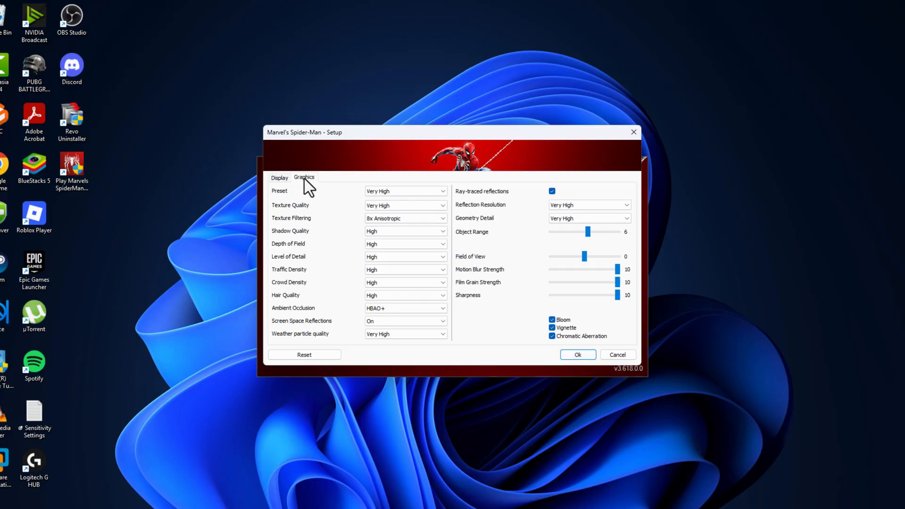
# - Apply the Very Low graphics preset with depth of field off and save with Ok
pyautogui.click(406, 191)
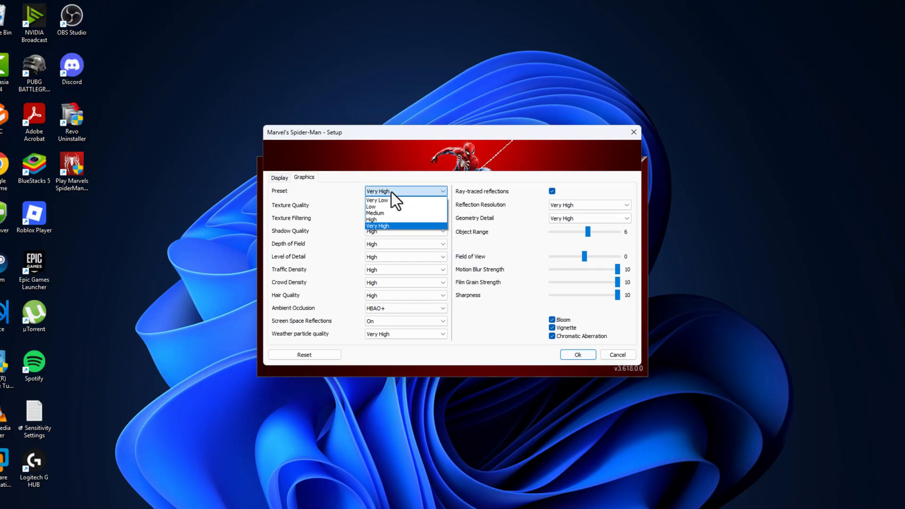
pyautogui.click(376, 200)
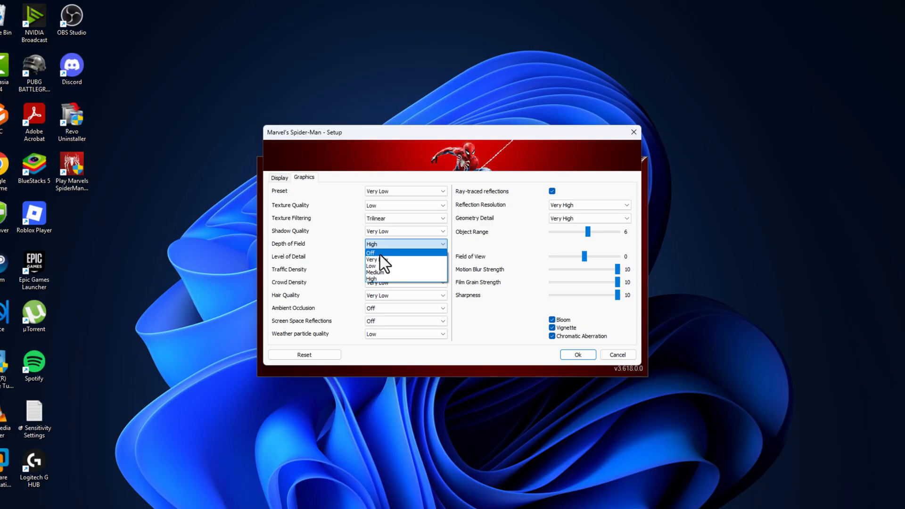
pyautogui.click(371, 253)
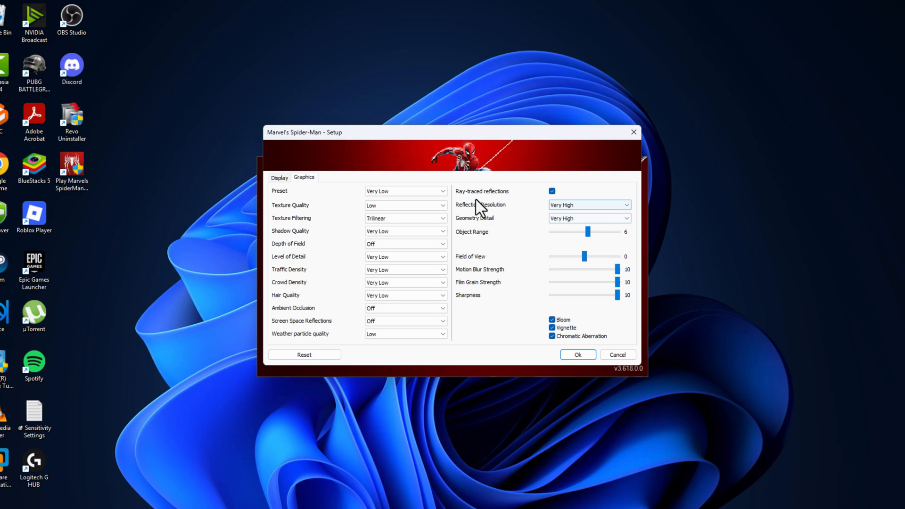
pyautogui.moveTo(513, 203)
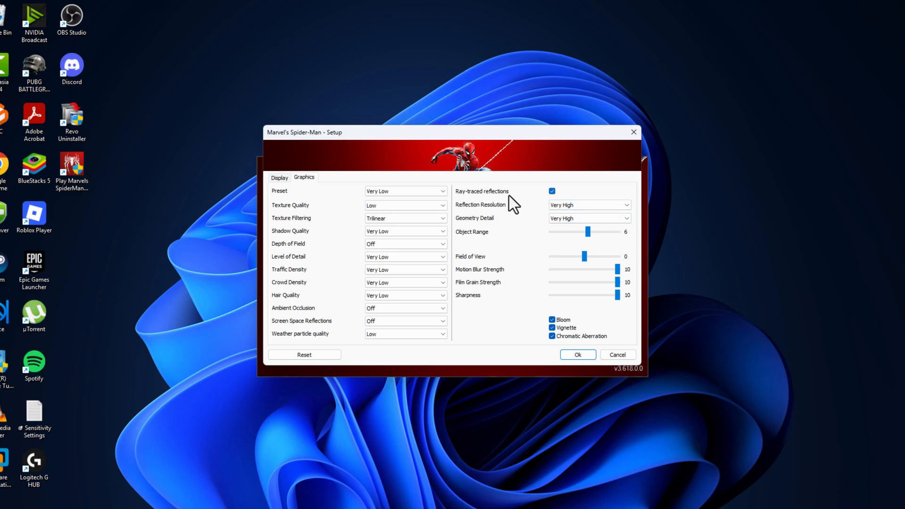
pyautogui.click(551, 192)
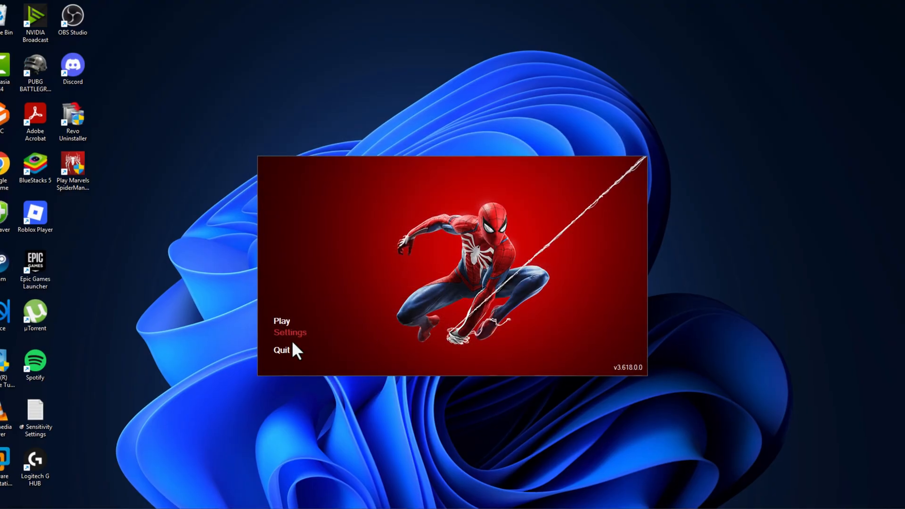
# - Launch the game with Play
pyautogui.click(282, 320)
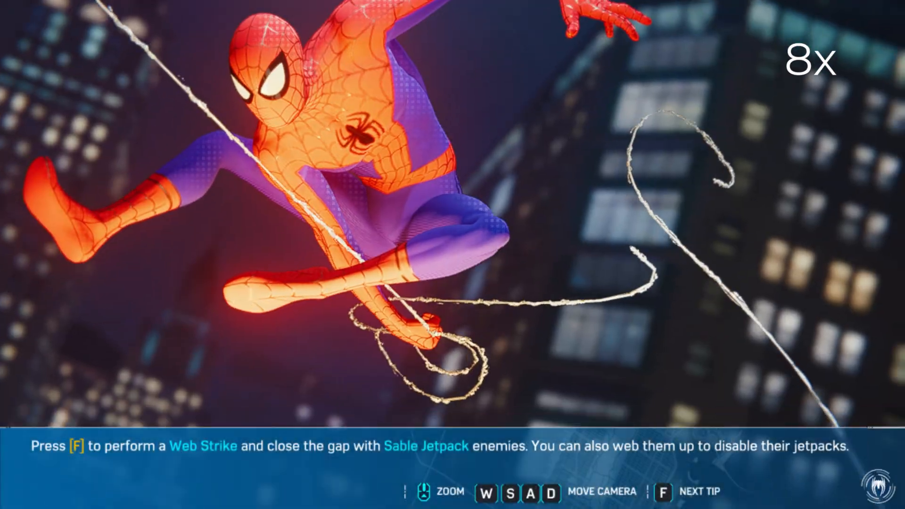